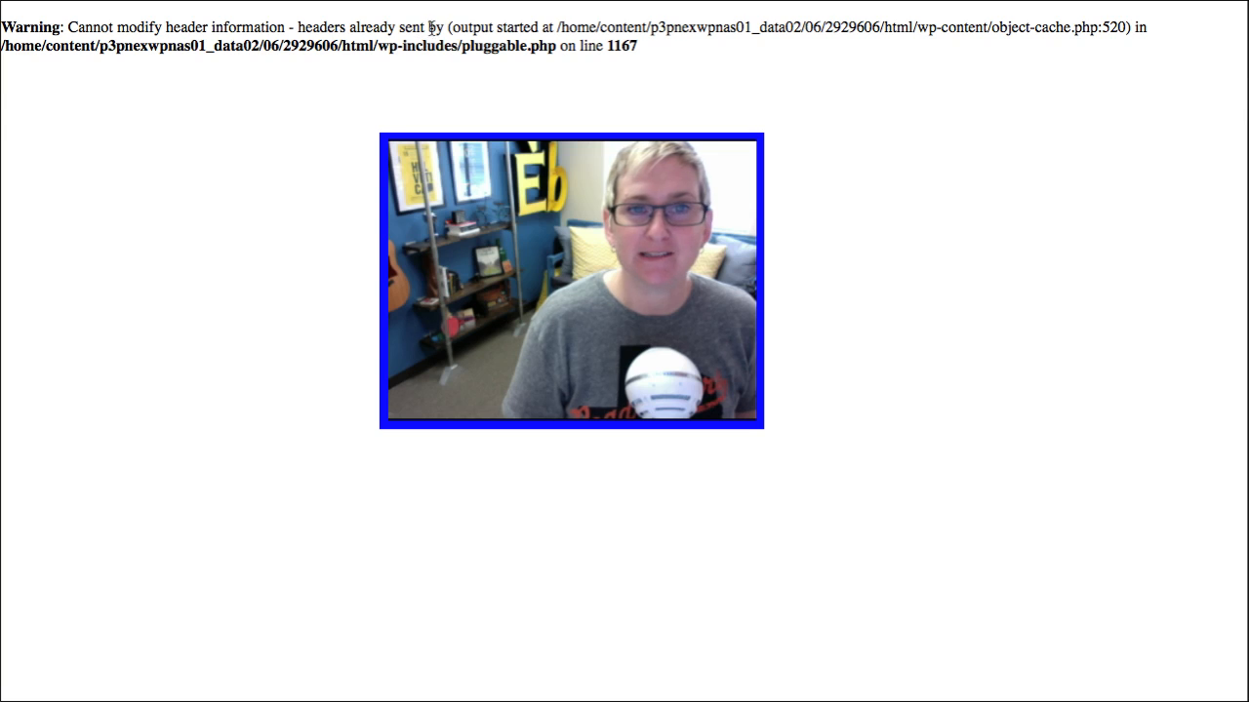
Show the WebTegrity channel results for 'broken', revealing 'Updated to WordPress 4.5 and My Website Broke'
drag(546, 27, 917, 28)
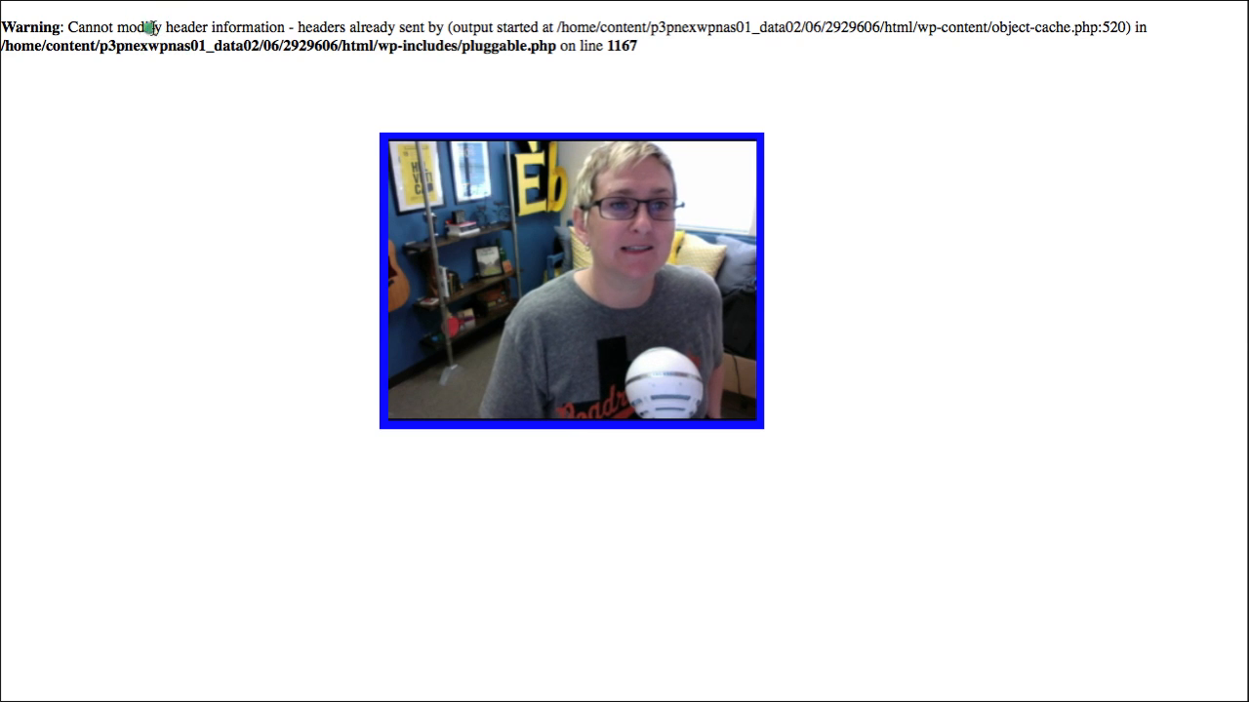
drag(147, 27, 293, 27)
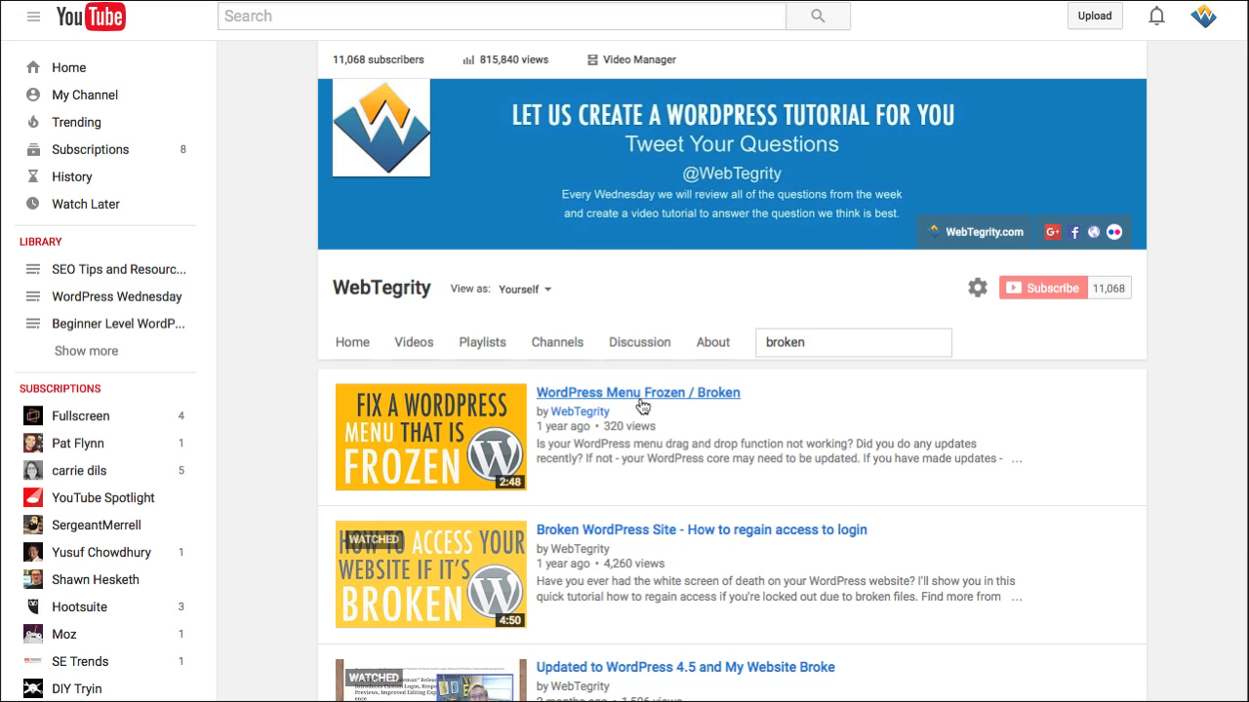
scroll(down, 3)
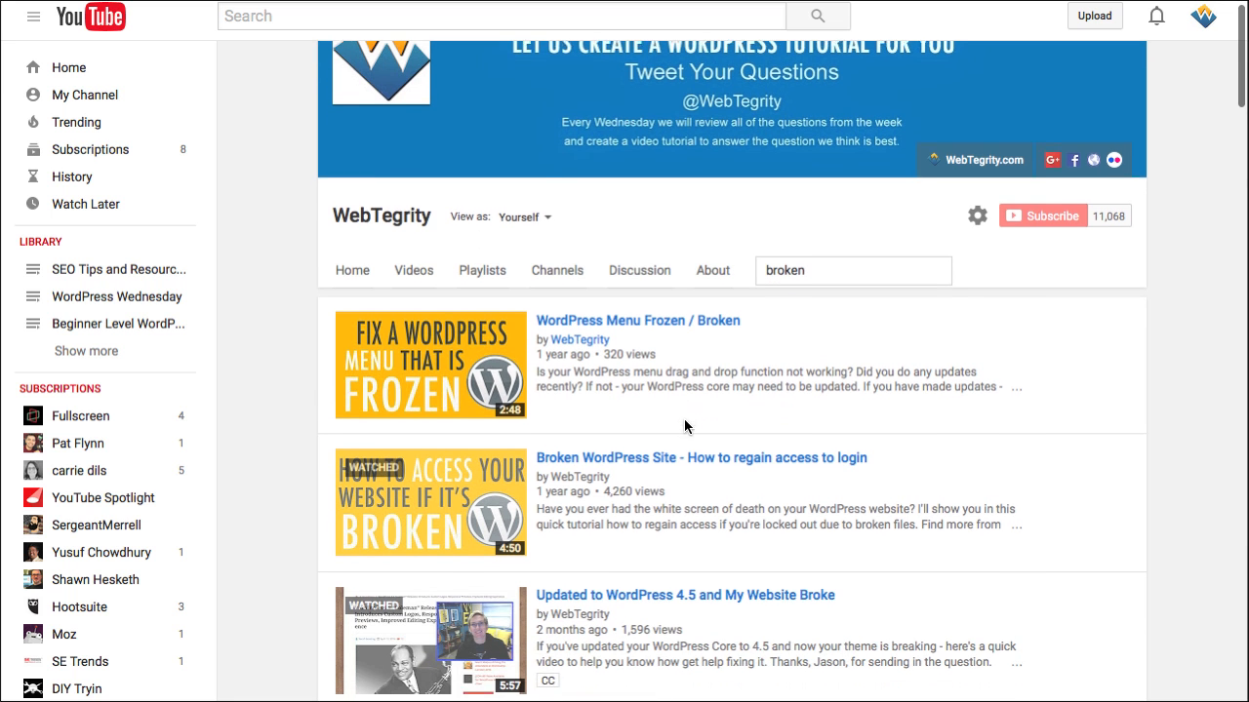
Play the 'Broken WordPress Site - How to regain access to login' video
click(698, 456)
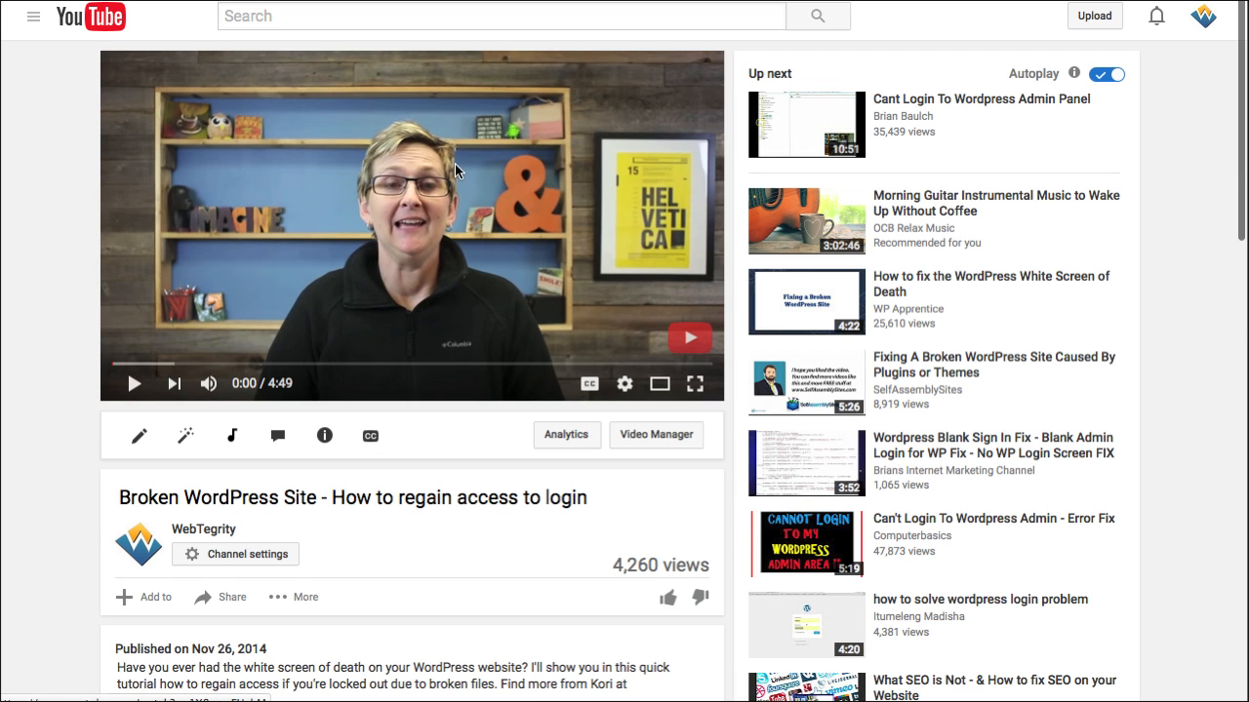
click(133, 382)
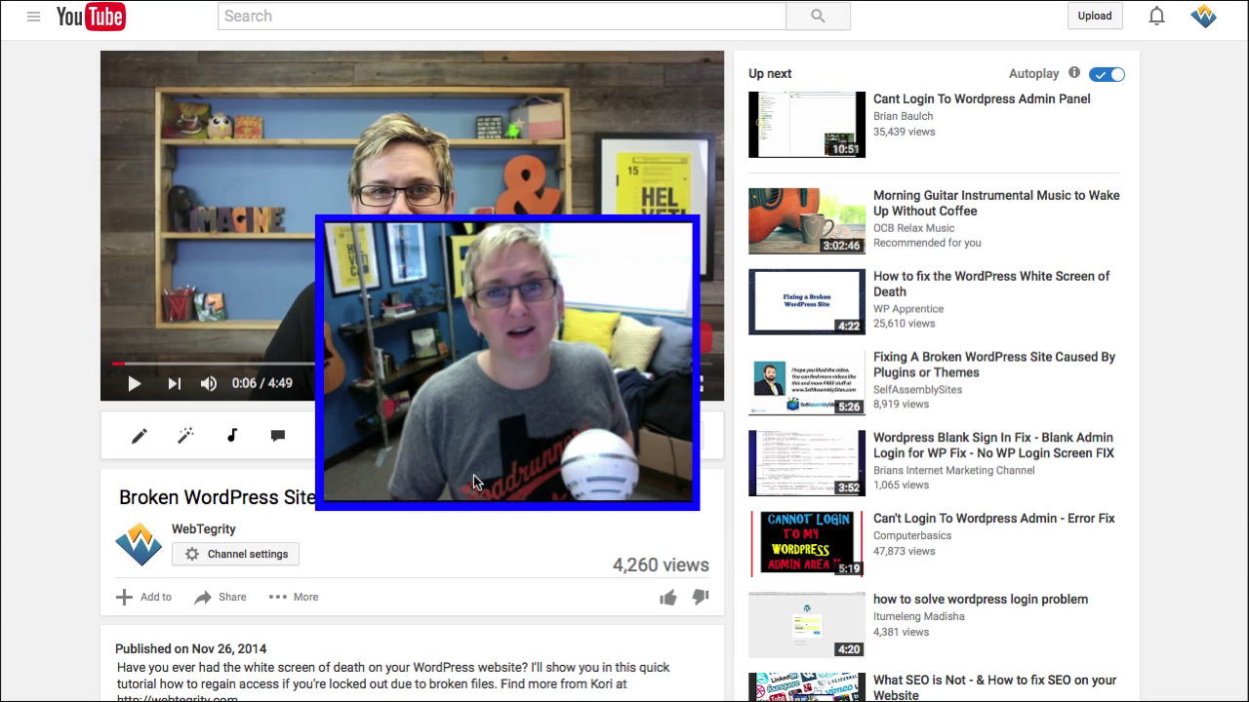
mouse_move(874, 380)
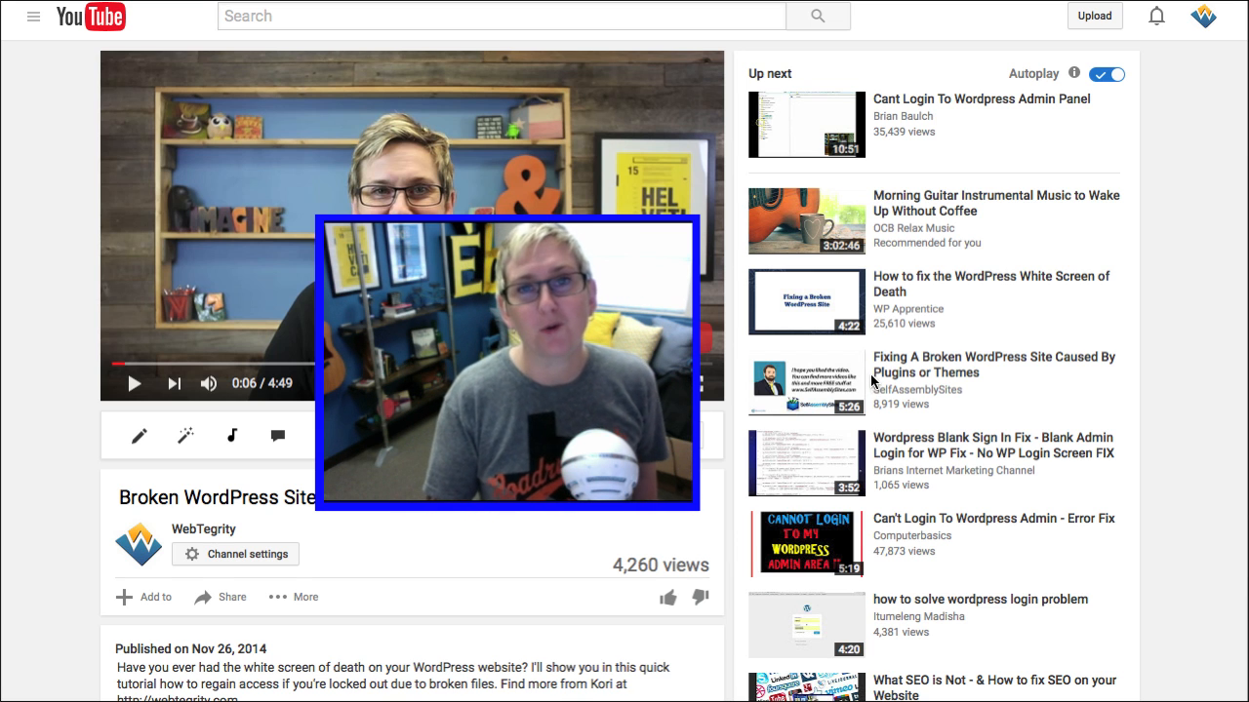